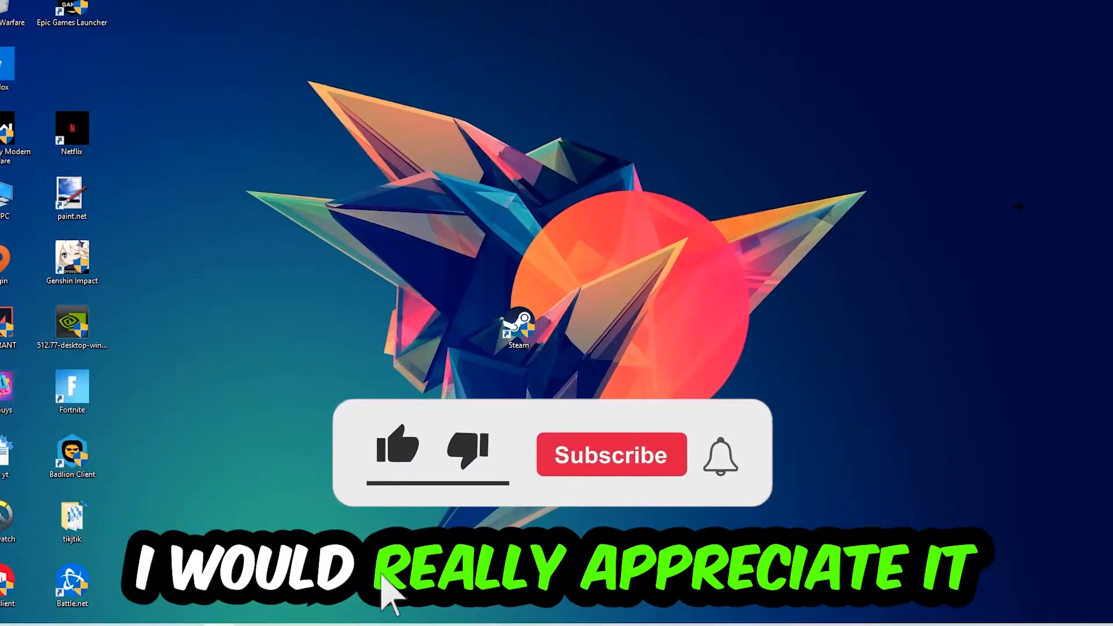
Bring up the Run dialog with Win+R to launch a program.
{"action": "left_click", "coordinate": [397, 452]}
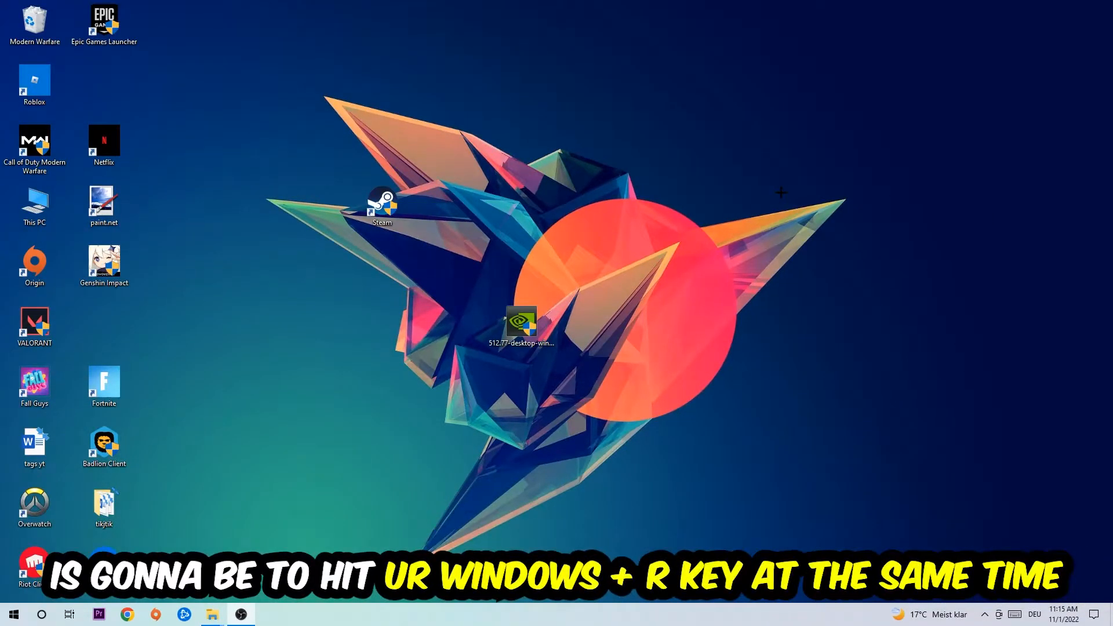
{"action": "key", "text": "win+r"}
{"action": "type", "text": "cmd"}
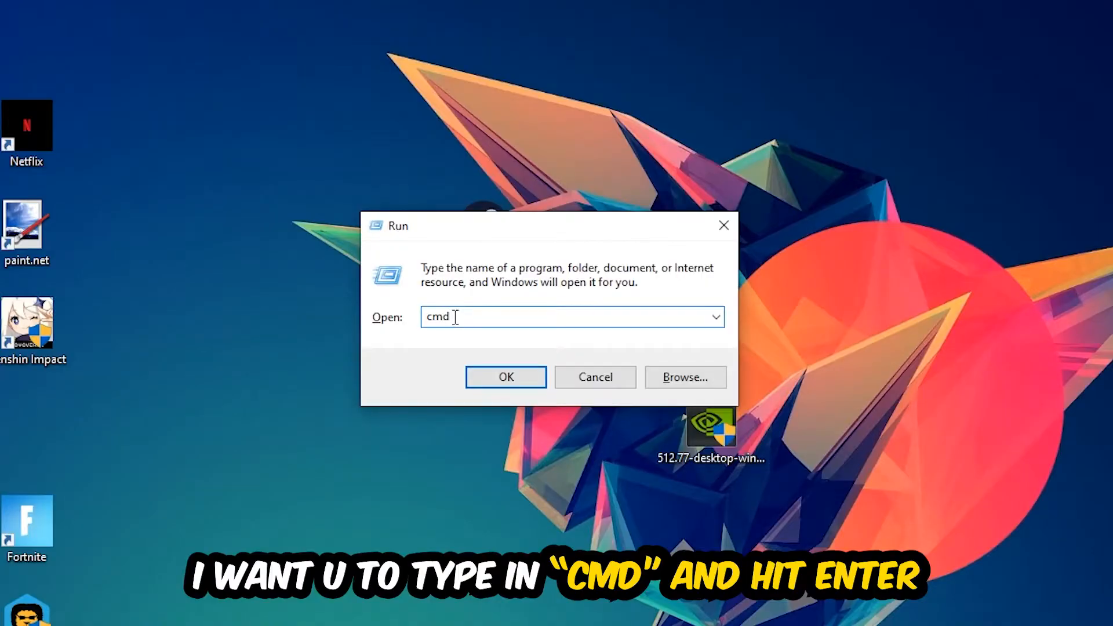
{"action": "mouse_move", "coordinate": [506, 439]}
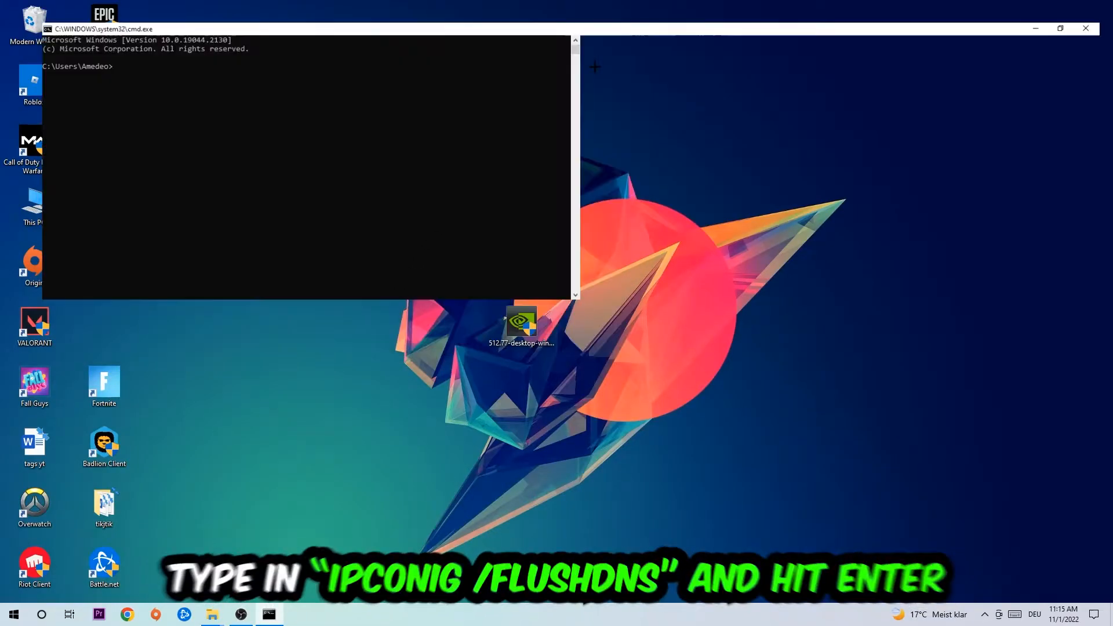
Maximize Command Prompt and enter the ipconfig /flushdns command.
{"action": "left_click", "coordinate": [1057, 28]}
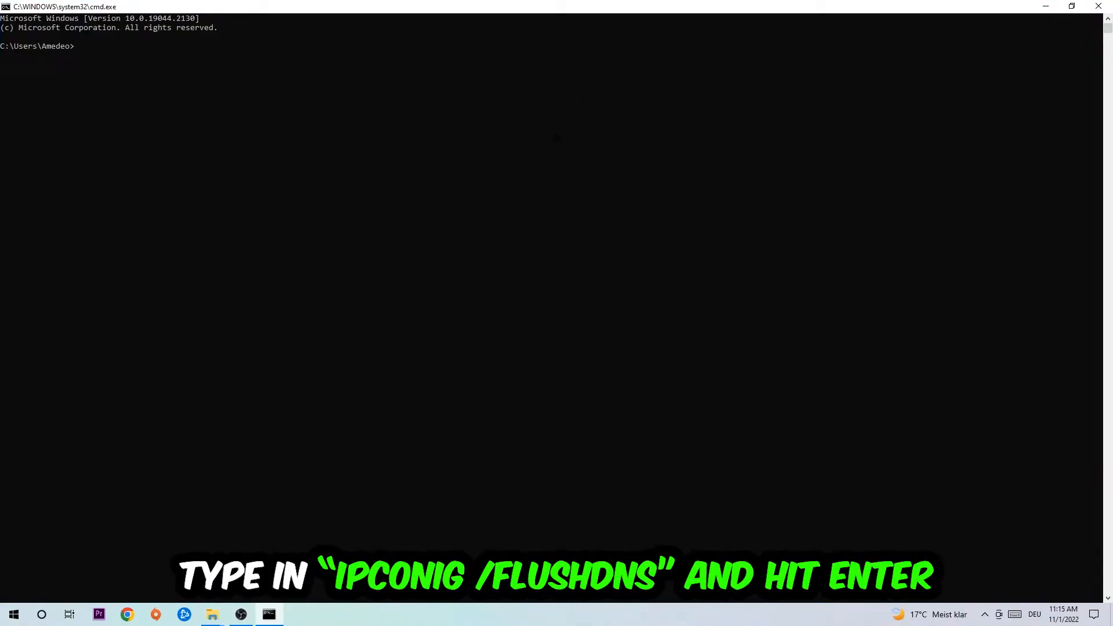
{"action": "type", "text": "ipco"}
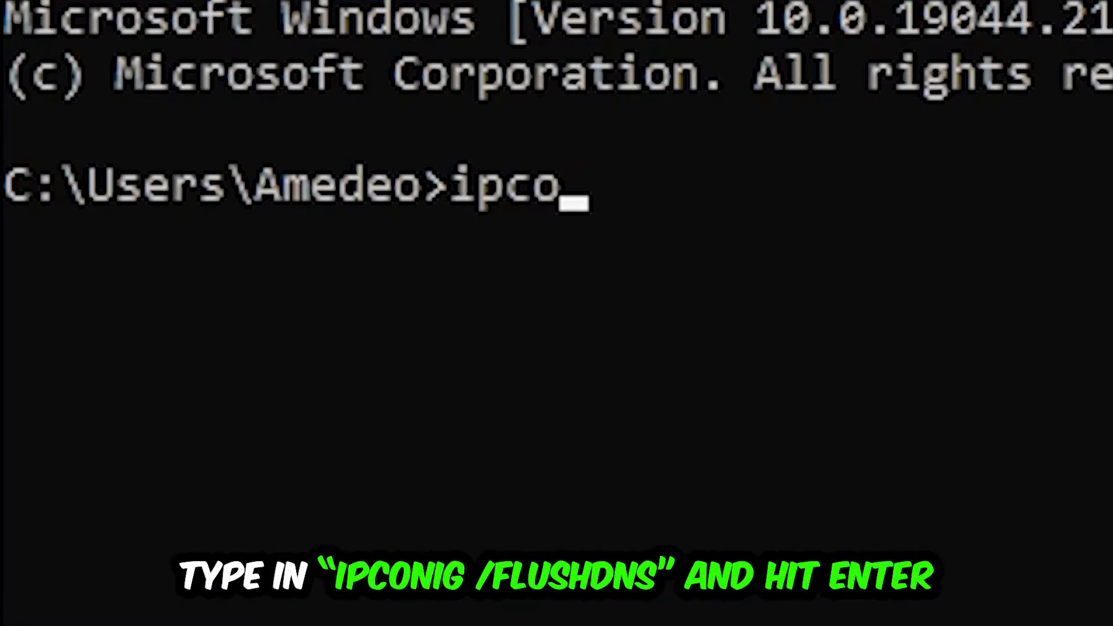
{"action": "type", "text": "nfig /f"}
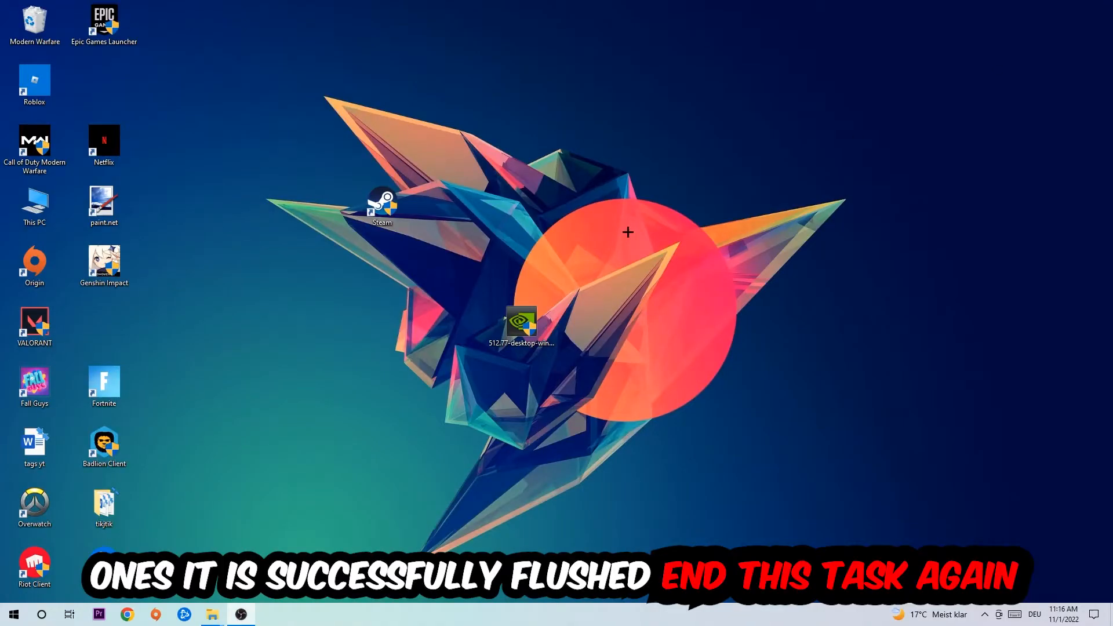
Reach the Network & Internet status page from Start and Settings.
{"action": "left_click", "coordinate": [13, 614]}
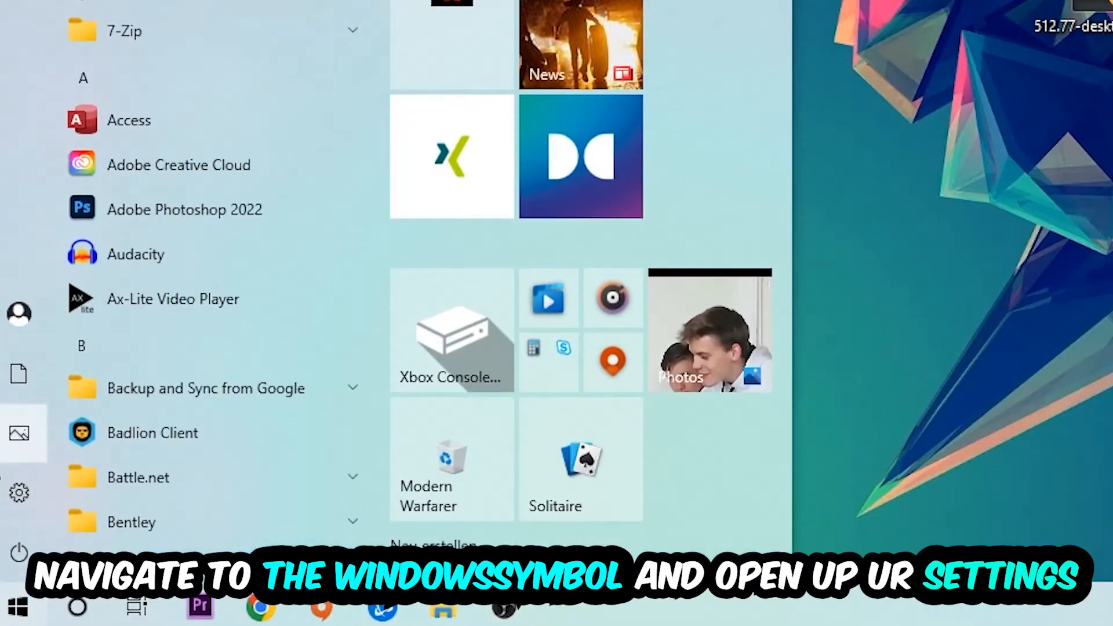
{"action": "left_click", "coordinate": [19, 493]}
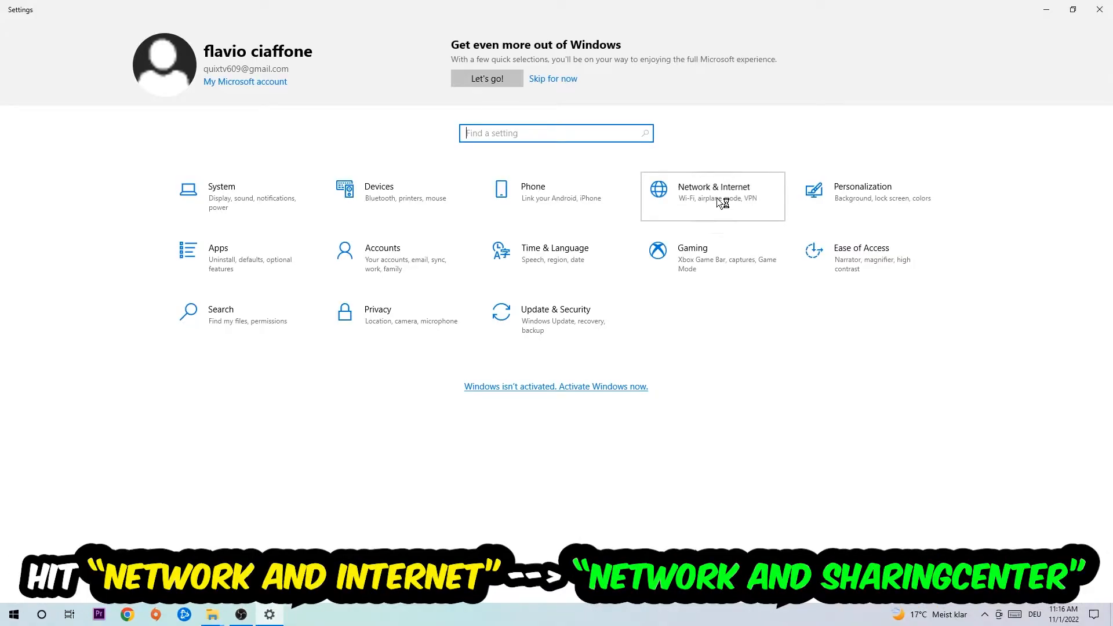
{"action": "left_click", "coordinate": [713, 192]}
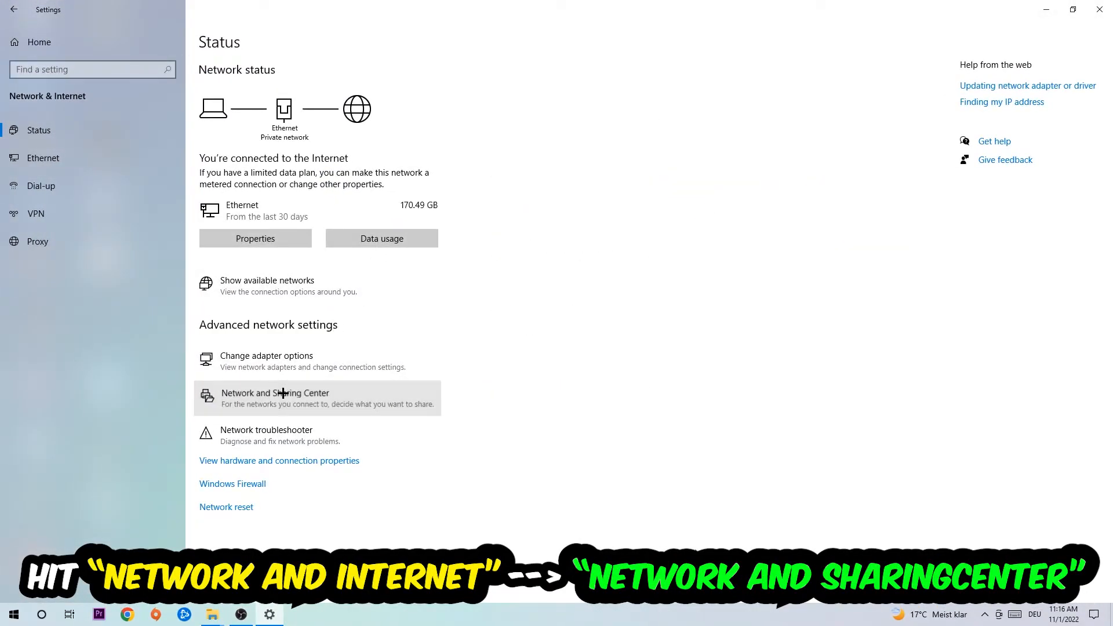
Open the Network and Sharing Center from the advanced network settings.
{"action": "left_click", "coordinate": [273, 398]}
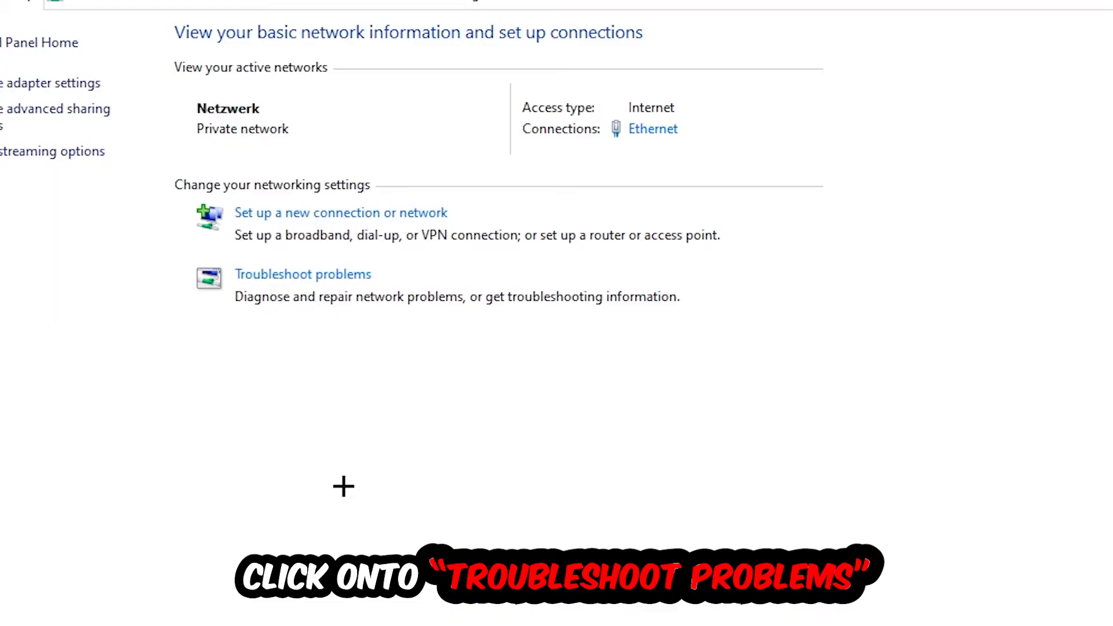
{"action": "mouse_move", "coordinate": [302, 338]}
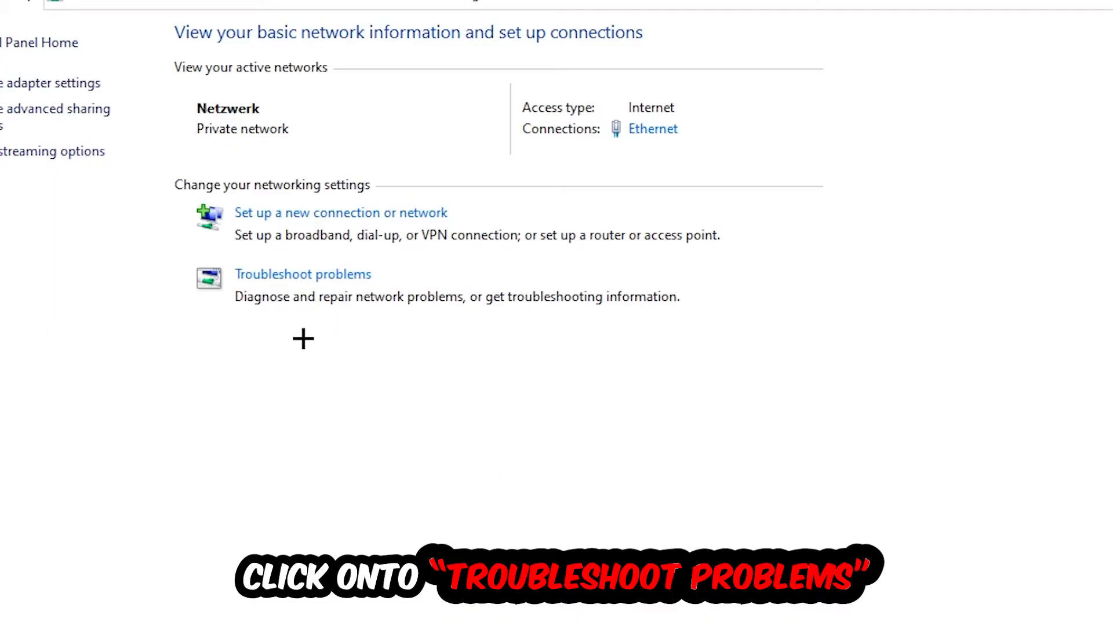
{"action": "mouse_move", "coordinate": [381, 294]}
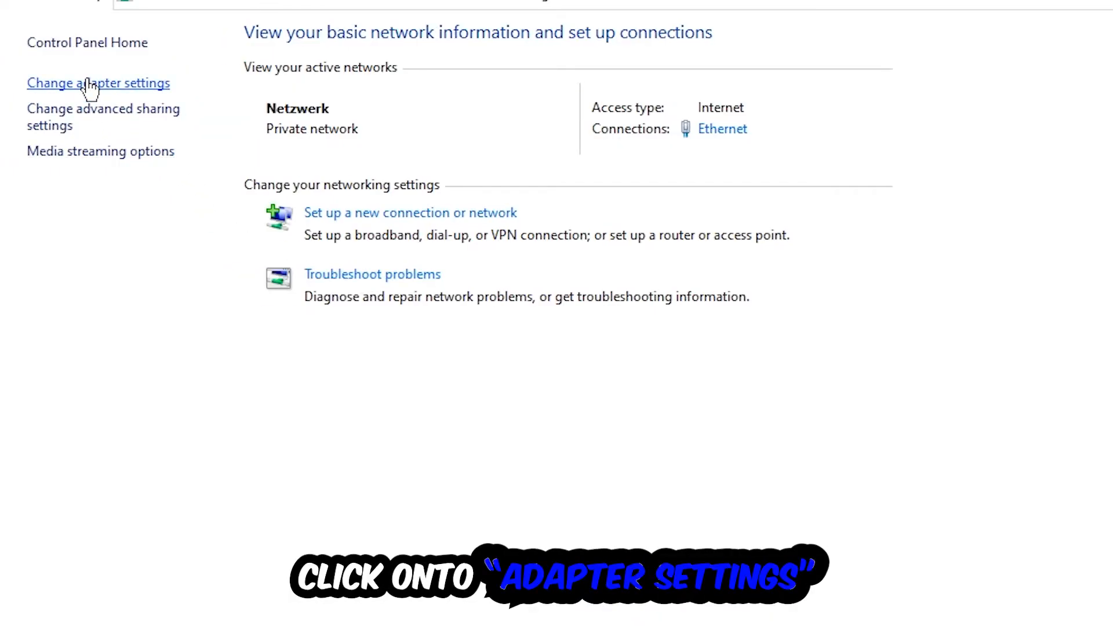
Show the Network Connections adapter list, then close it back to the desktop.
{"action": "left_click", "coordinate": [97, 83]}
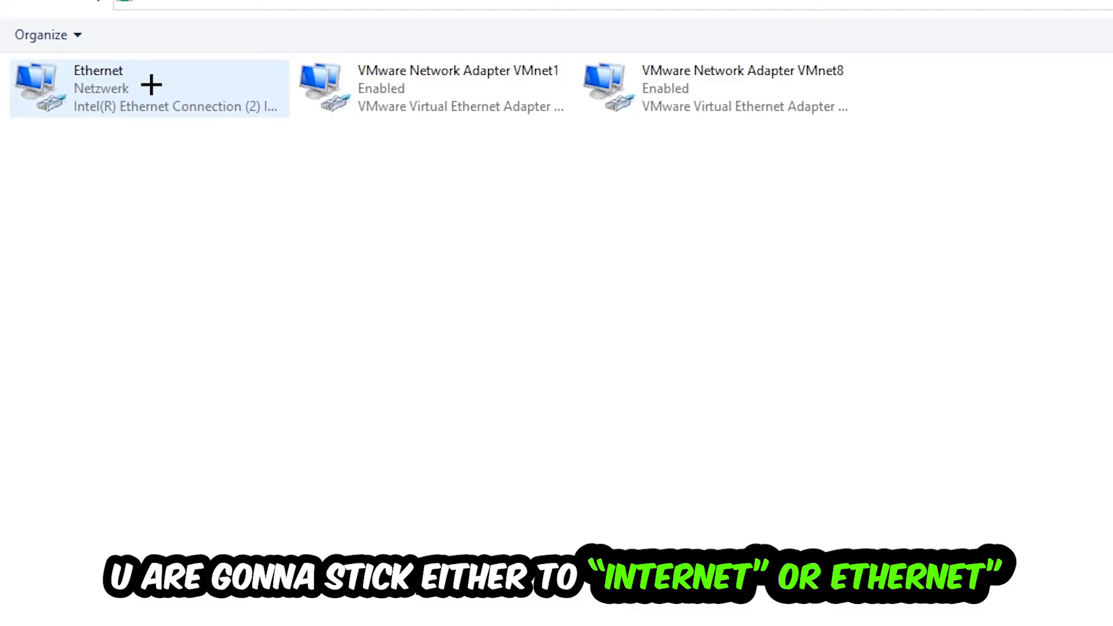
{"action": "mouse_move", "coordinate": [150, 88]}
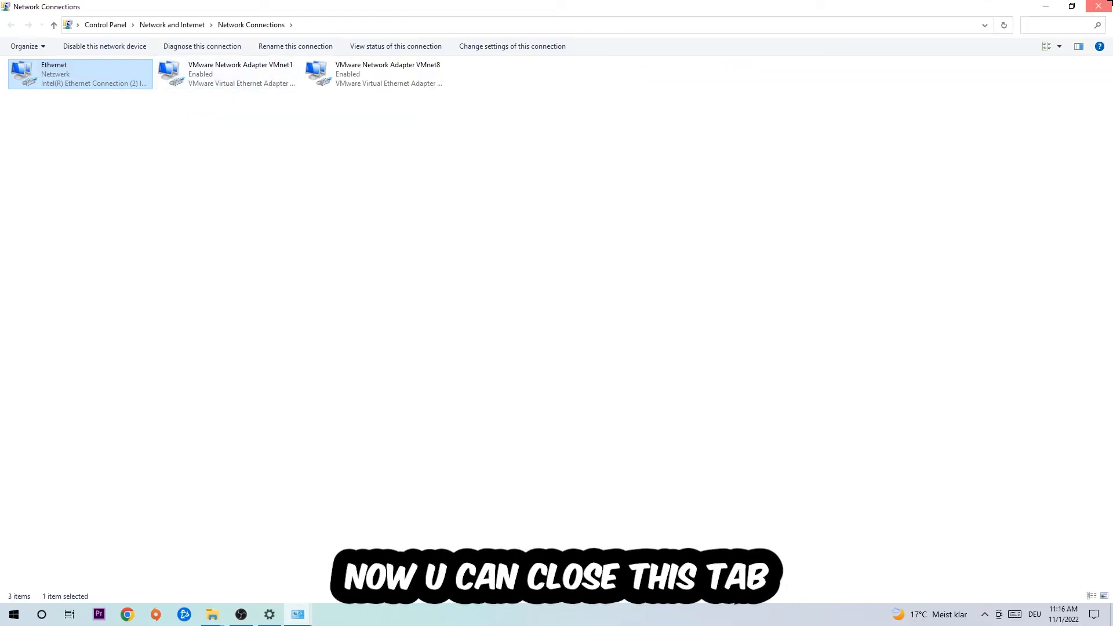
{"action": "left_click", "coordinate": [1098, 7]}
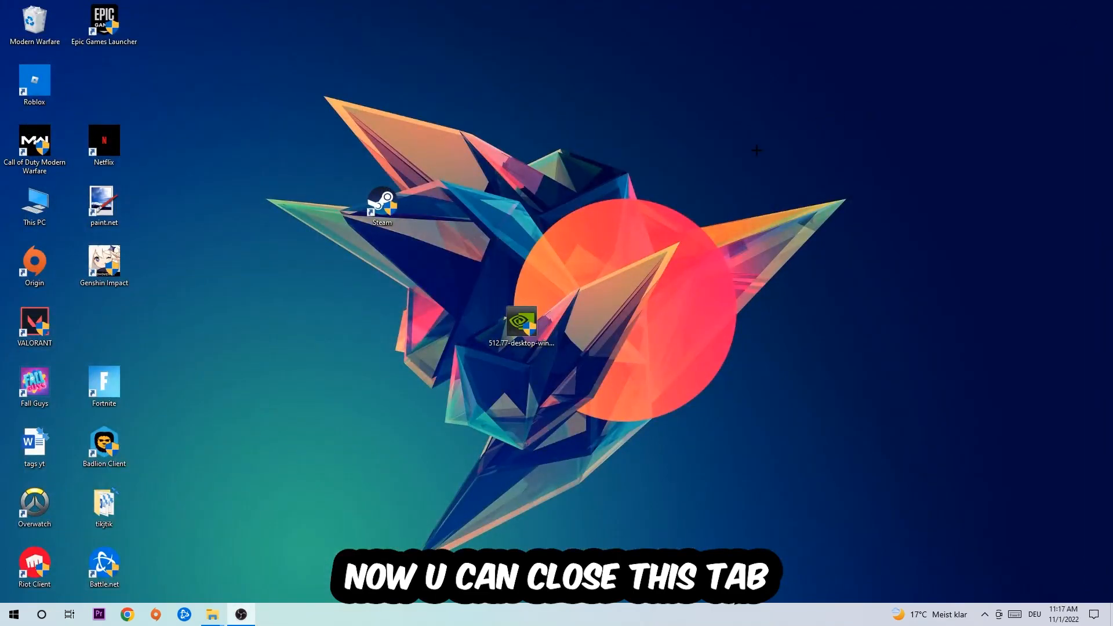